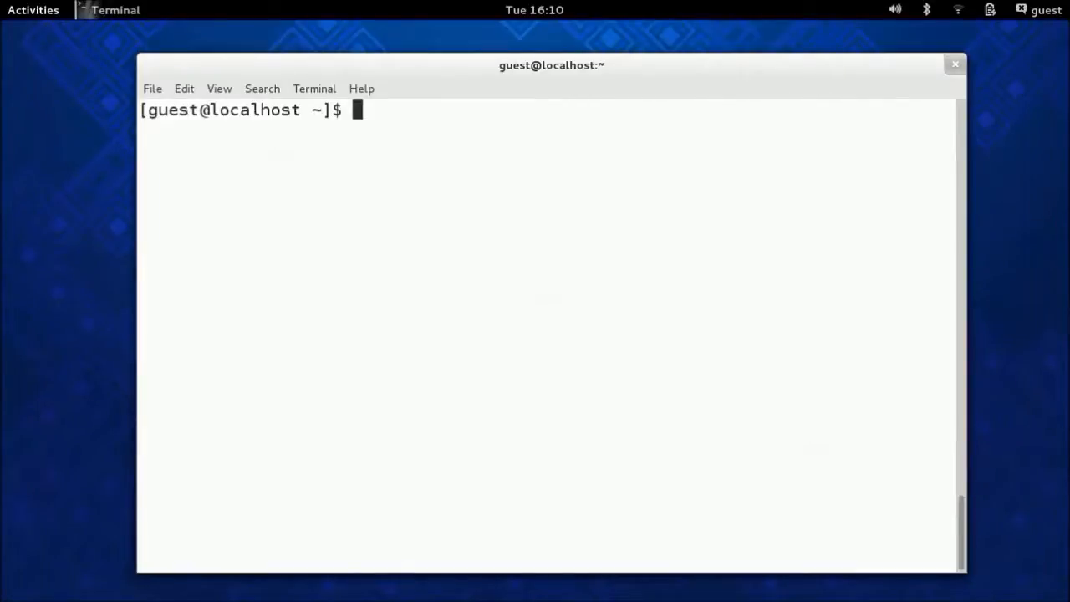
# Step: Run 'vi savings' to create and open an empty savings file
pyautogui.write('v')
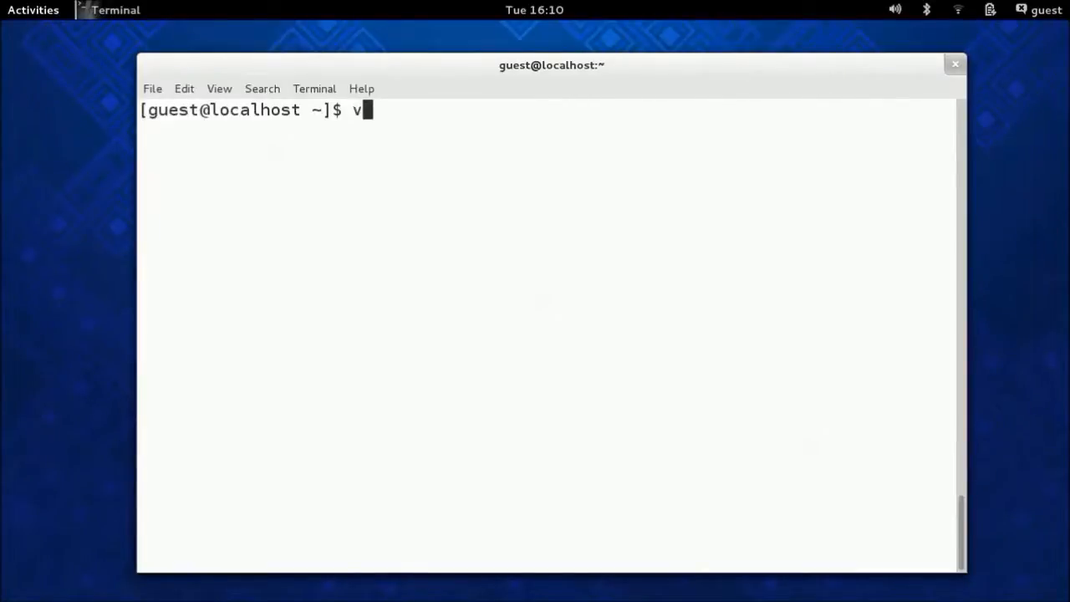
pyautogui.write('i savi')
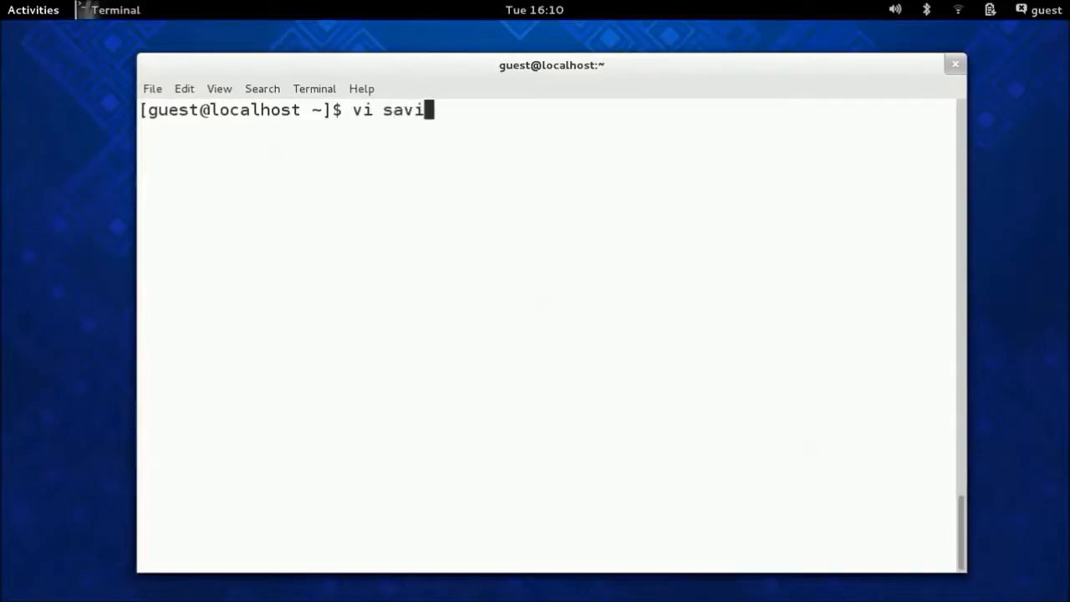
pyautogui.write('ngs')
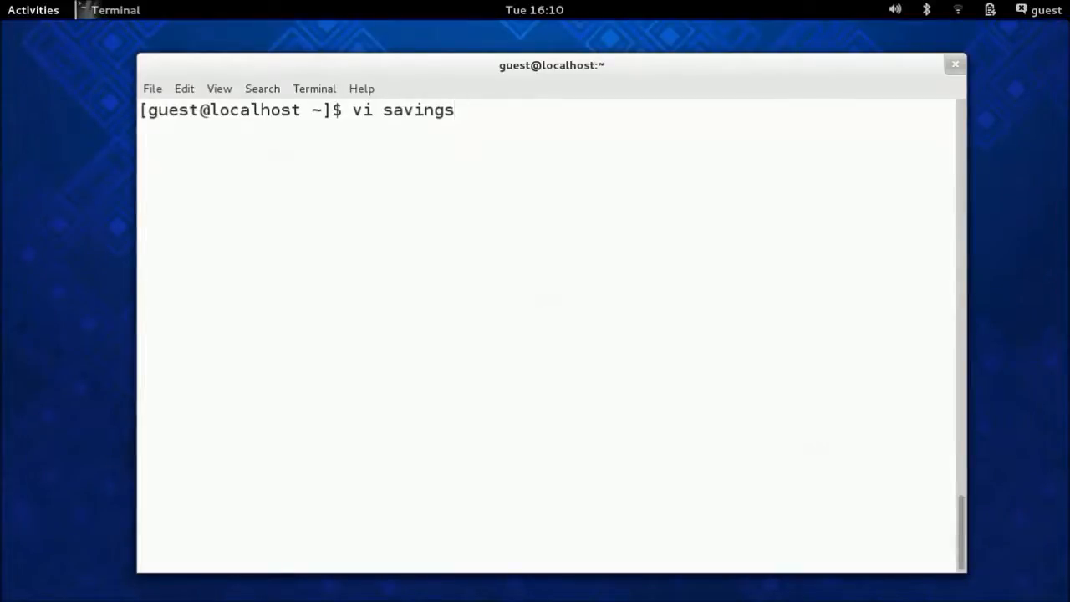
pyautogui.press('Return')
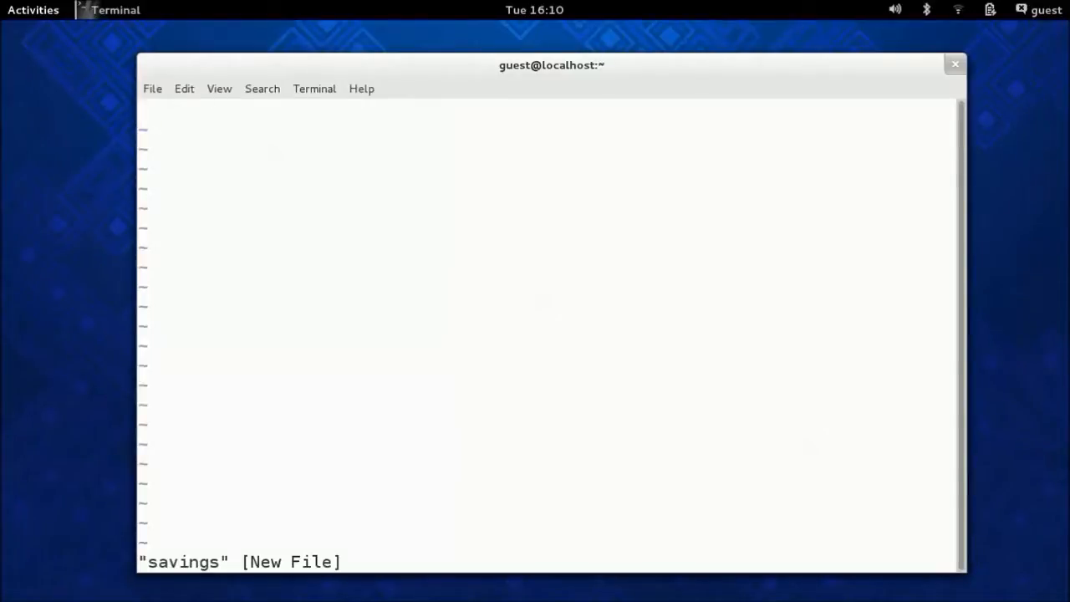
# Step: Enter the Month Savings header and the Jan $12, Feb $12, Mar $10 lines
pyautogui.press('i')
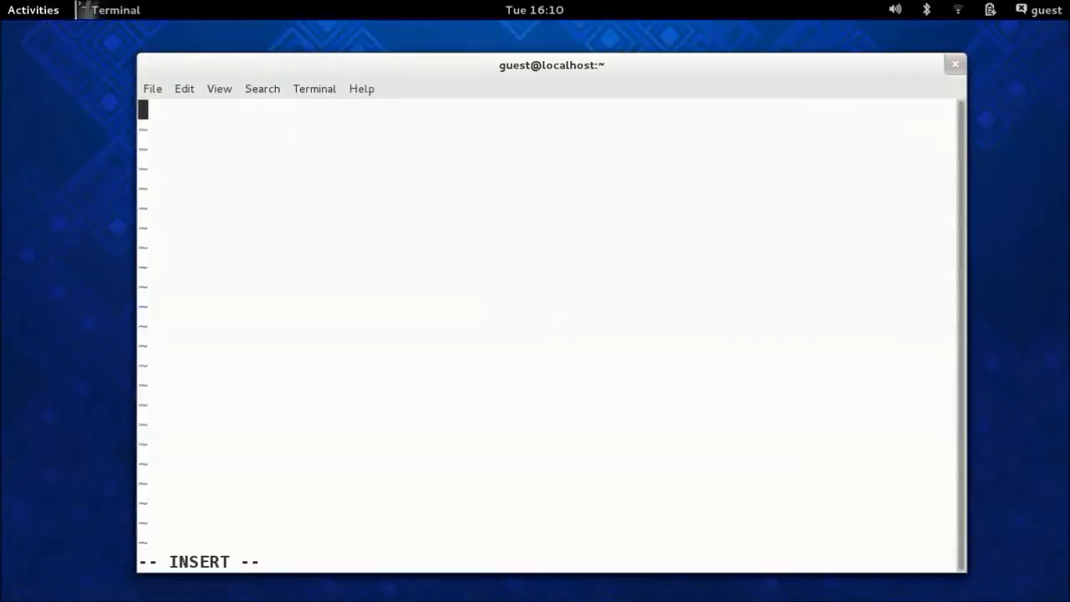
pyautogui.write('savings')
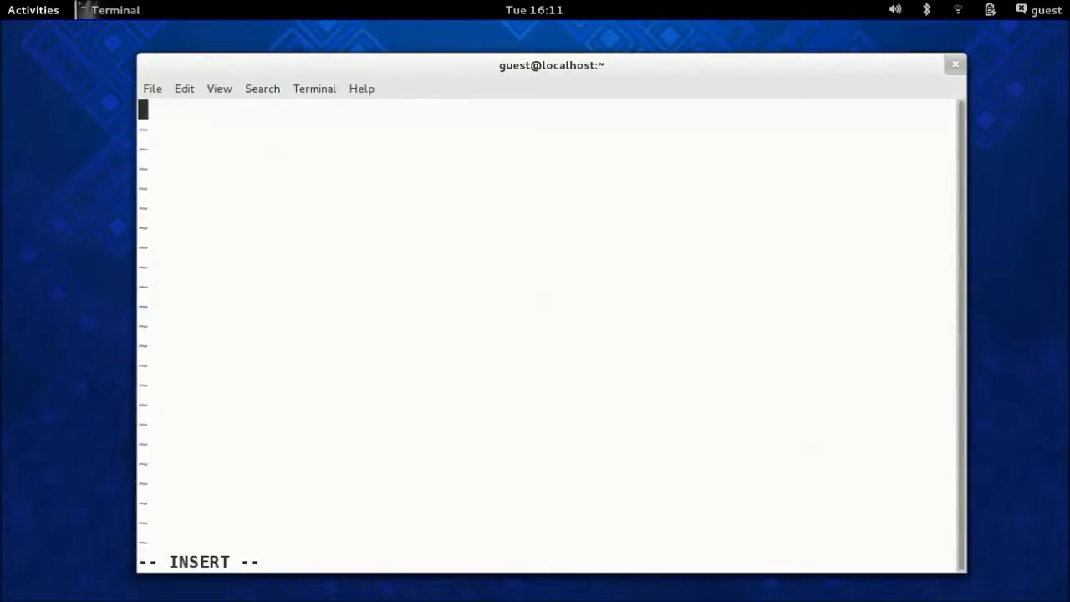
pyautogui.write('Month Sav')
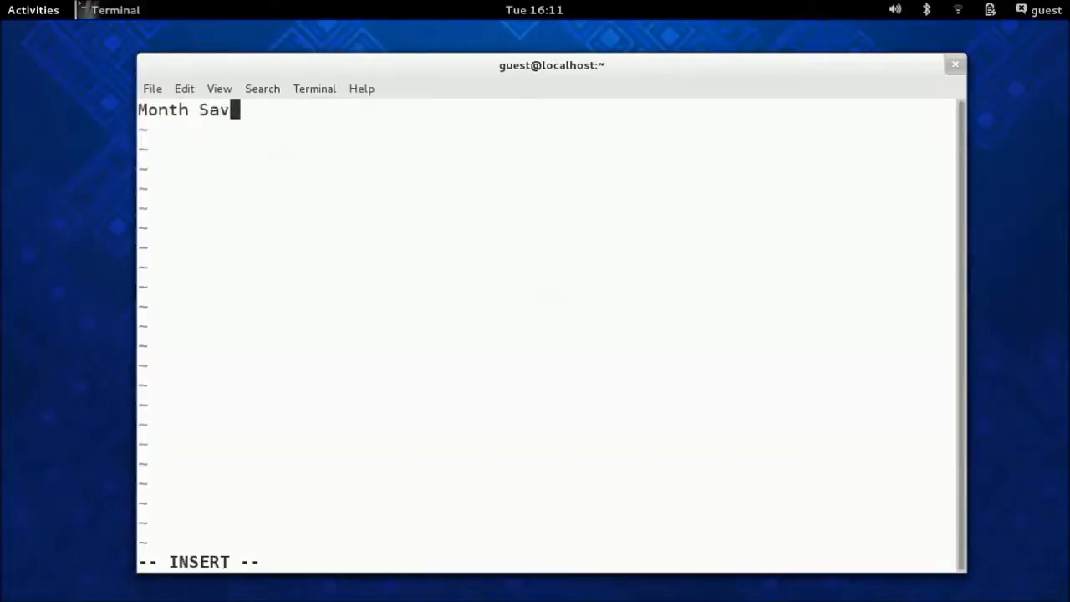
pyautogui.write('ings')
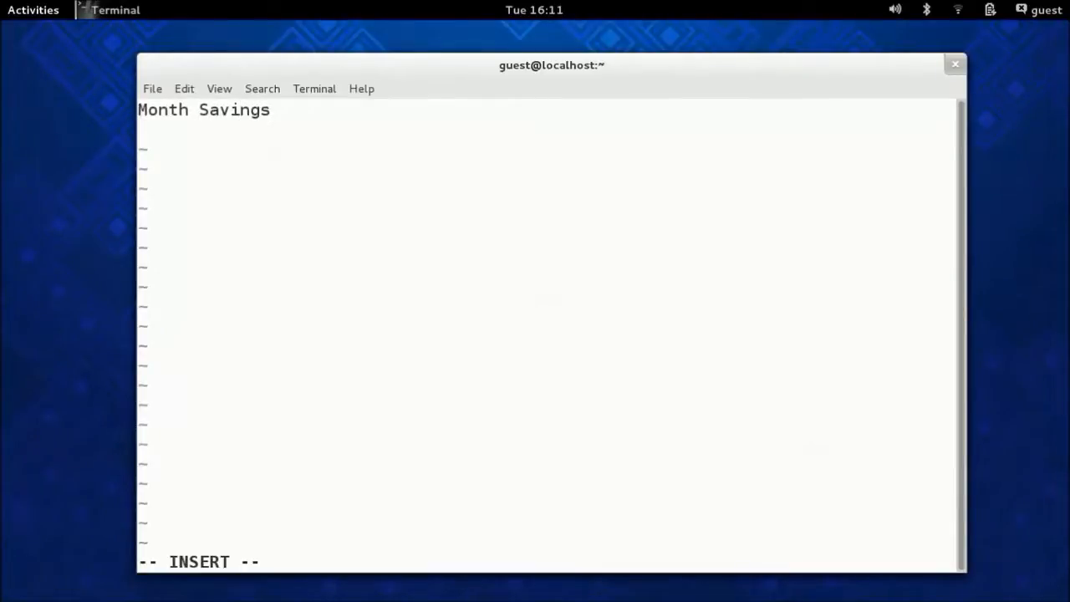
pyautogui.write('$23')
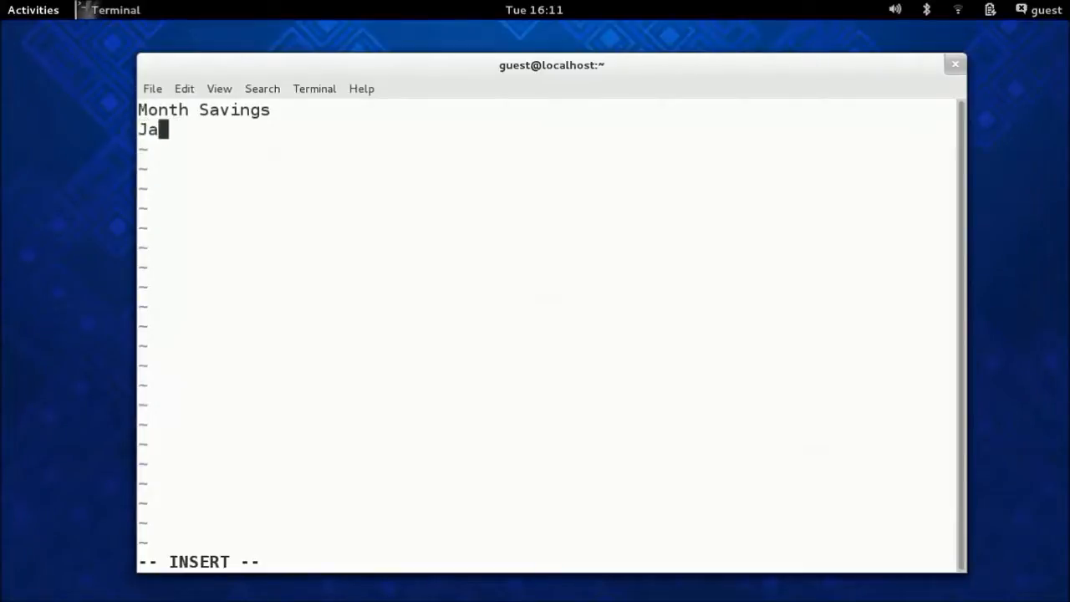
pyautogui.write('n')
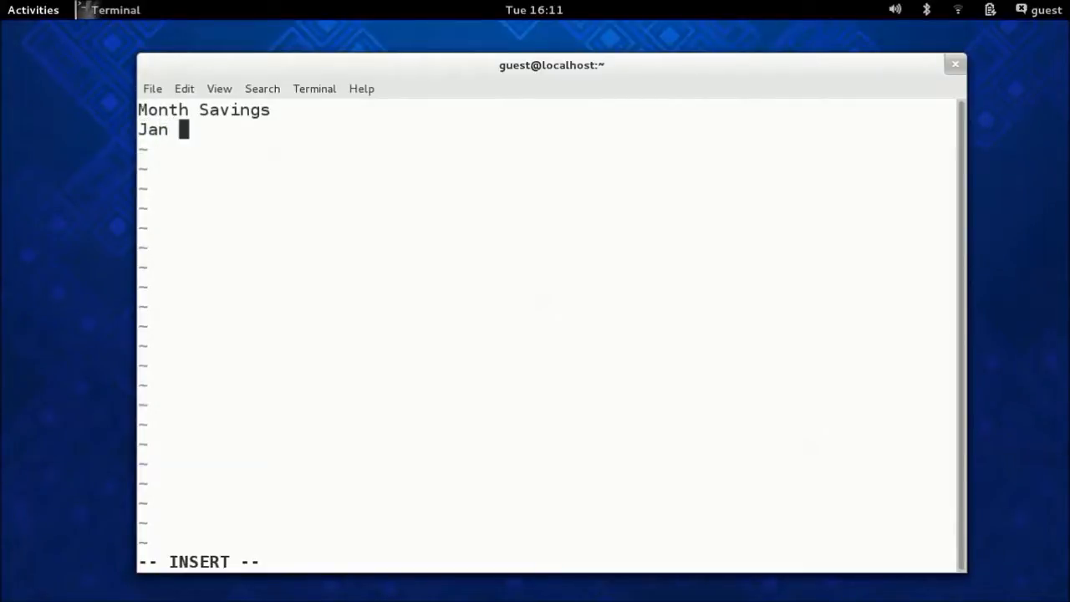
pyautogui.write('$12')
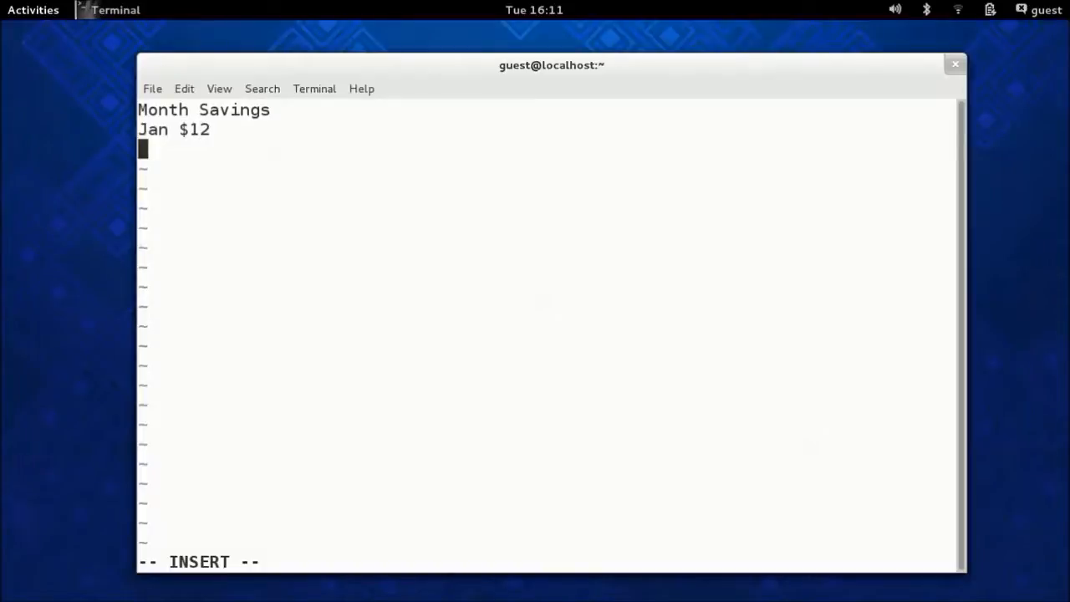
pyautogui.write('Feb $12')
pyautogui.write('M')
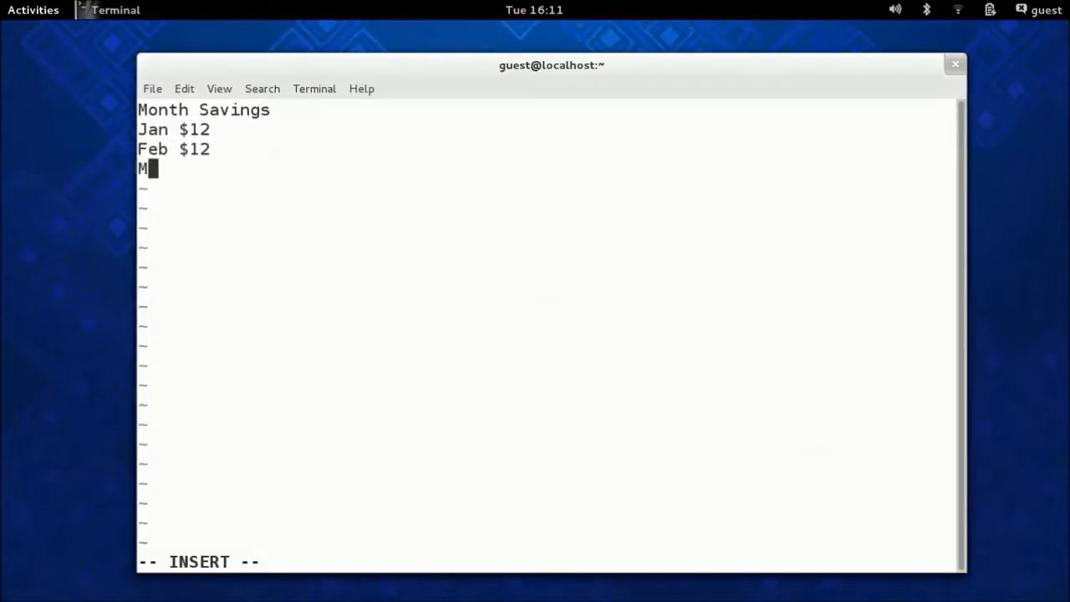
pyautogui.write('ar')
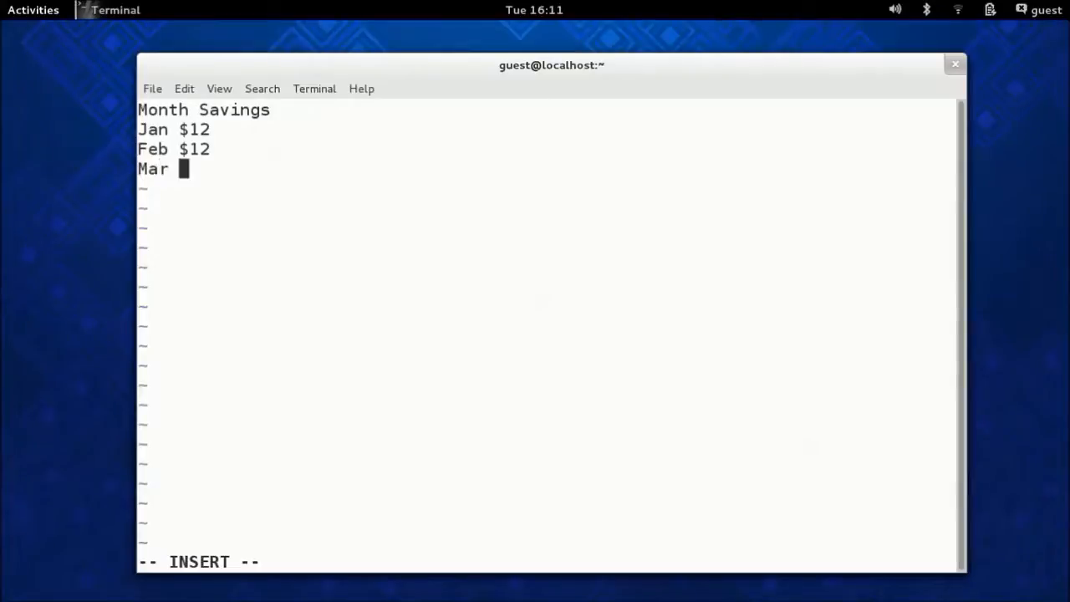
pyautogui.write('$10')
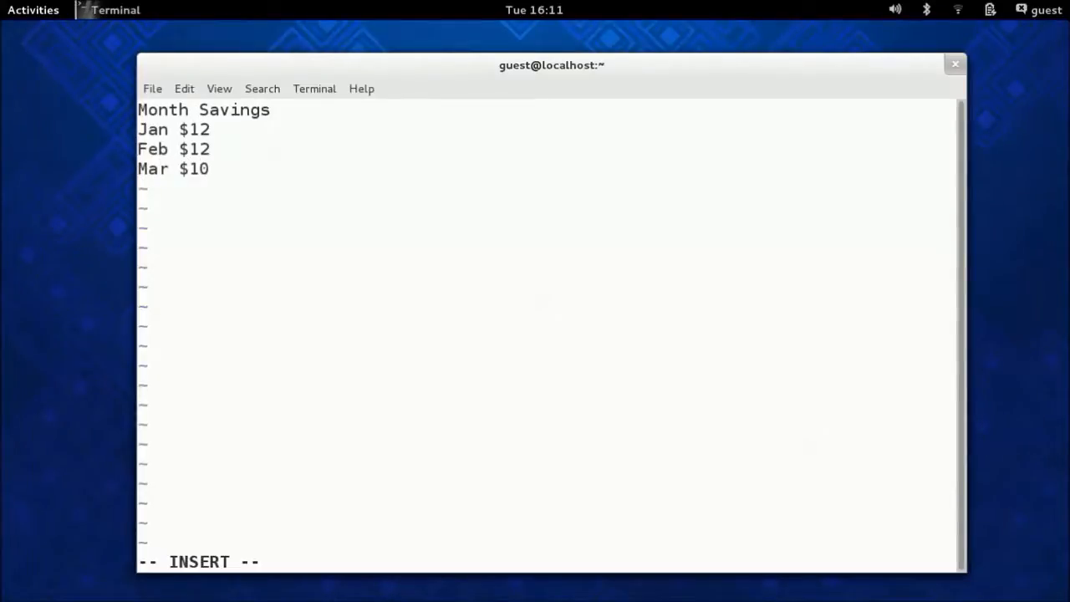
# Step: Save the savings file and quit vi with :wq
pyautogui.press('Escape')
pyautogui.write(':')
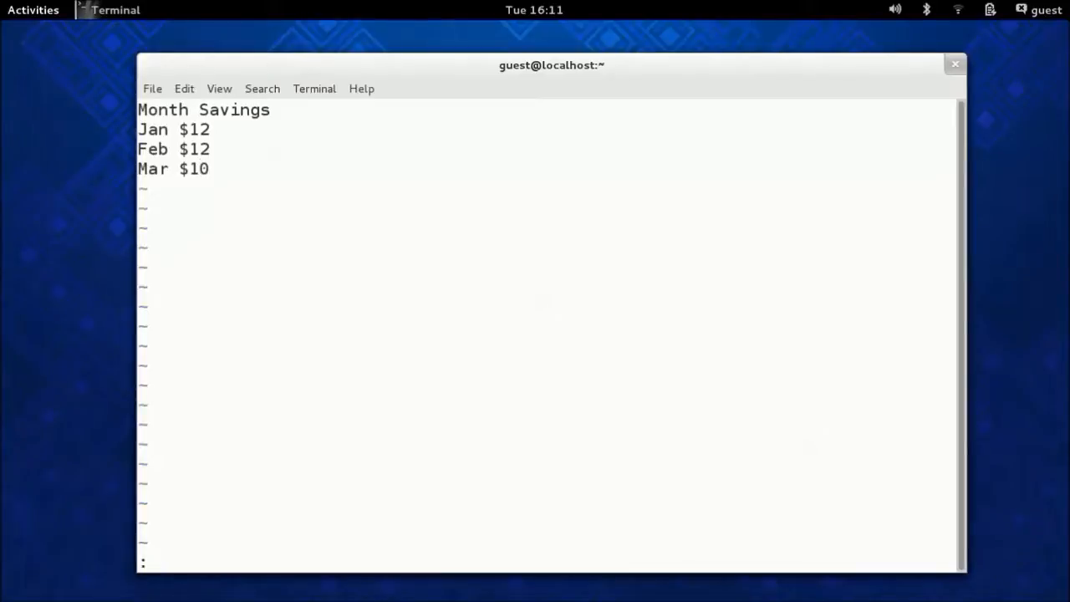
pyautogui.write('wq')
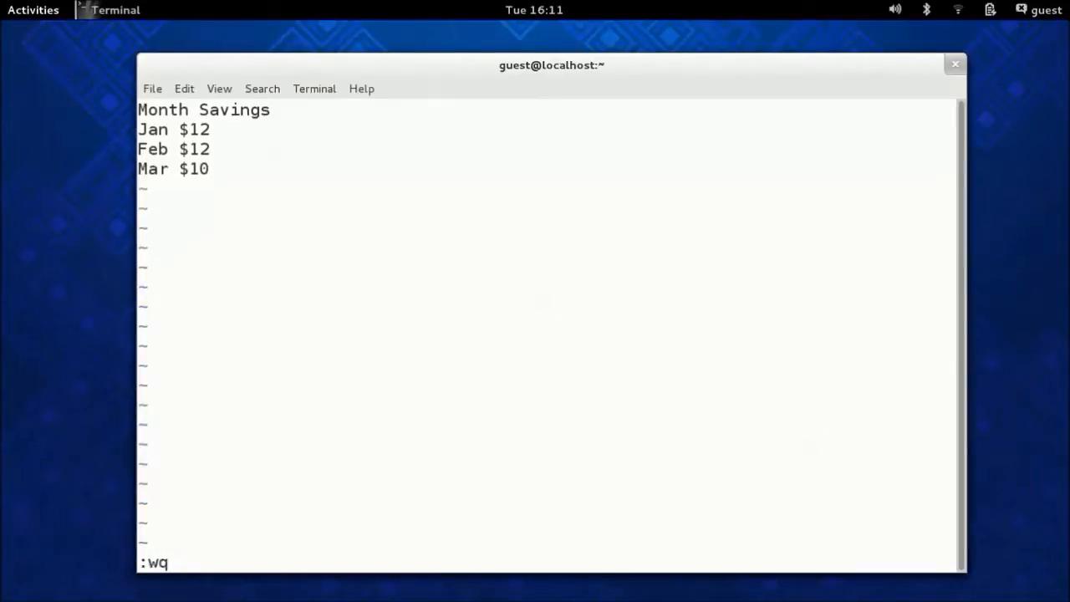
pyautogui.press('Return')
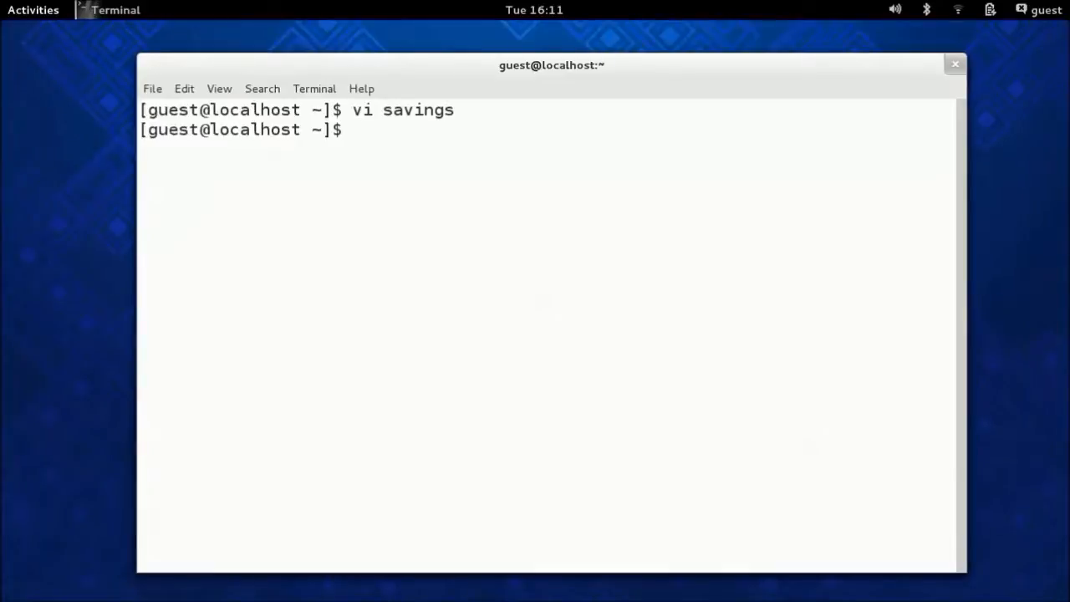
# Step: Display the savings file contents with cat
pyautogui.write('cat savings')
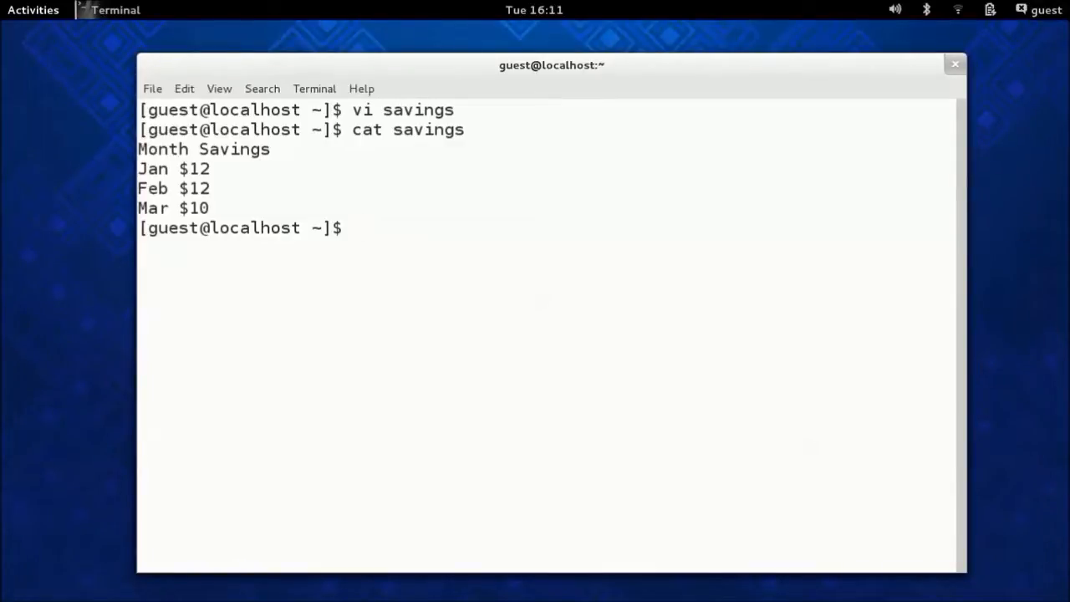
# Step: Run awk '{print $2}' savings to print Savings, $12, $12 and $10
pyautogui.write('awk')
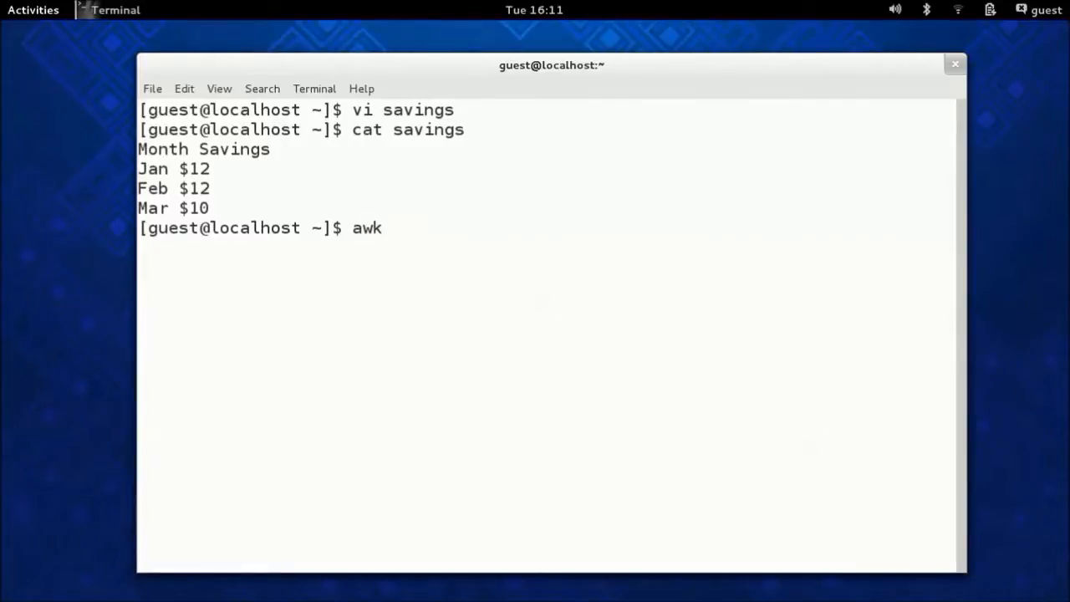
pyautogui.write("'")
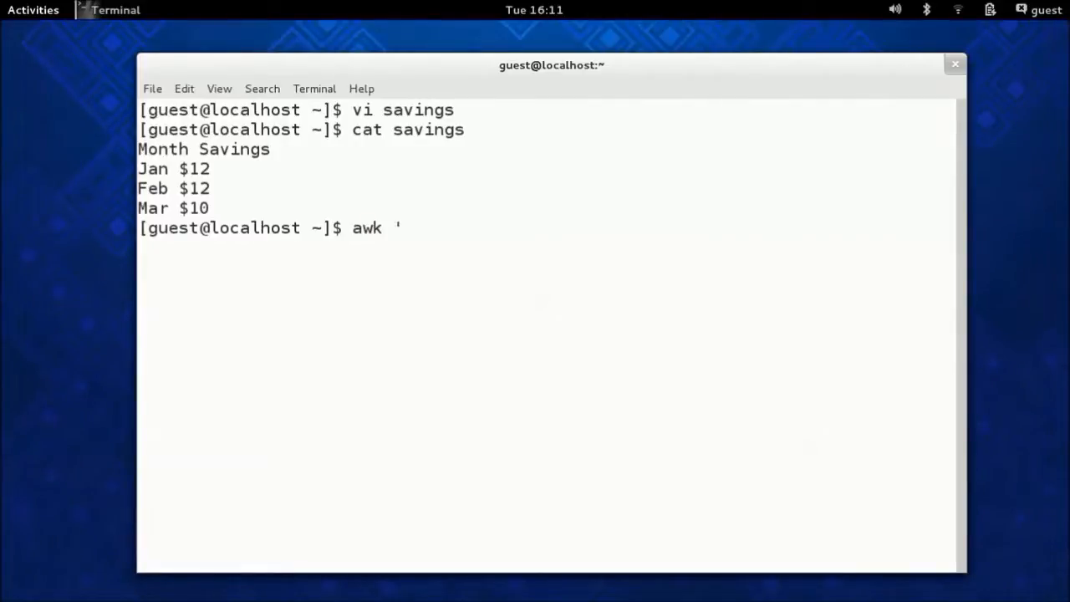
pyautogui.write('{')
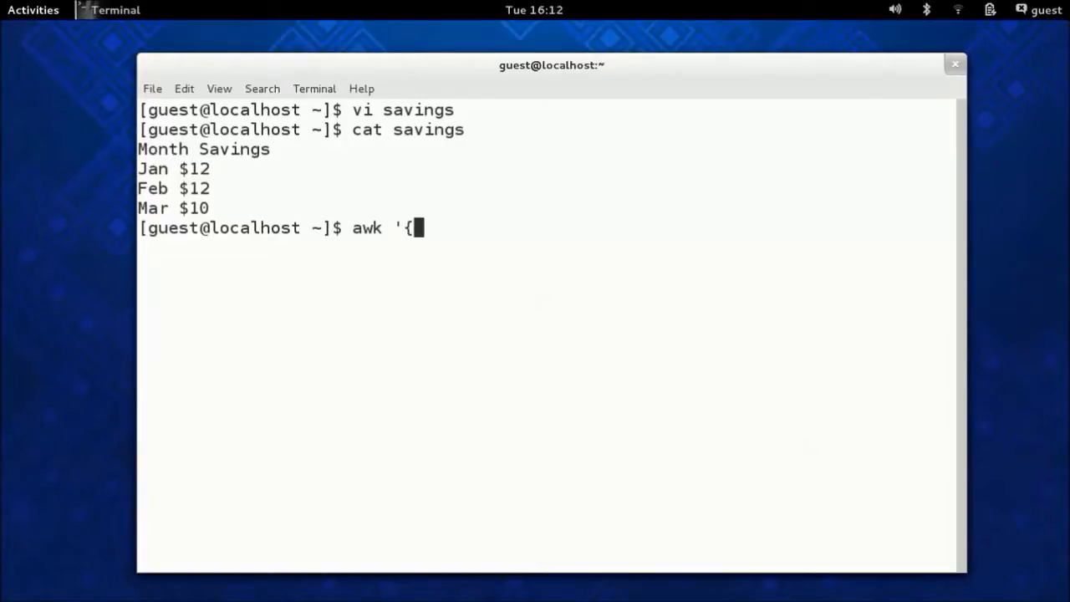
pyautogui.write('pr')
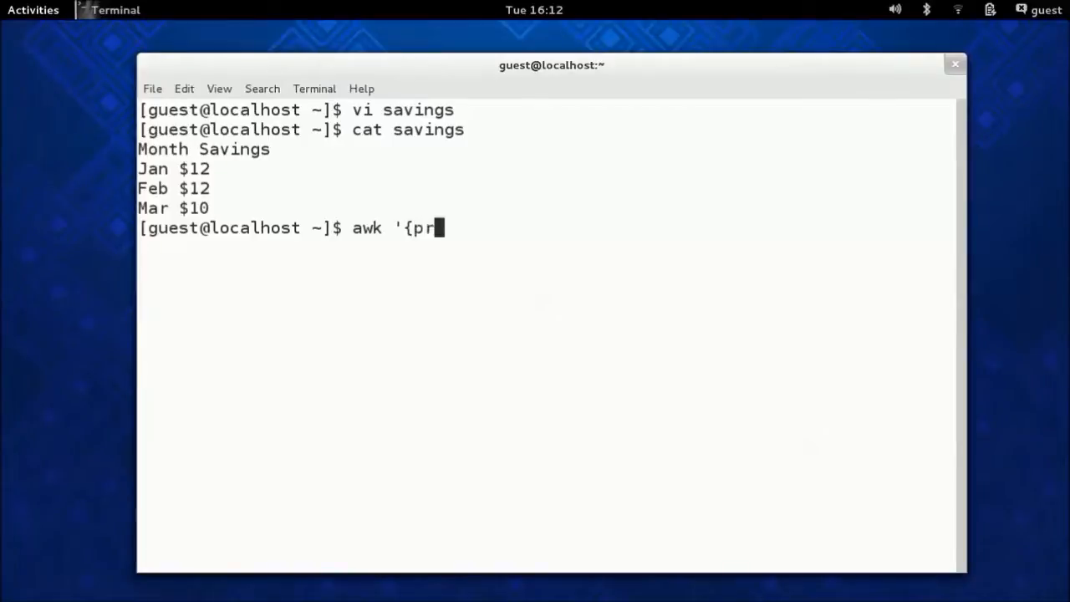
pyautogui.write('int')
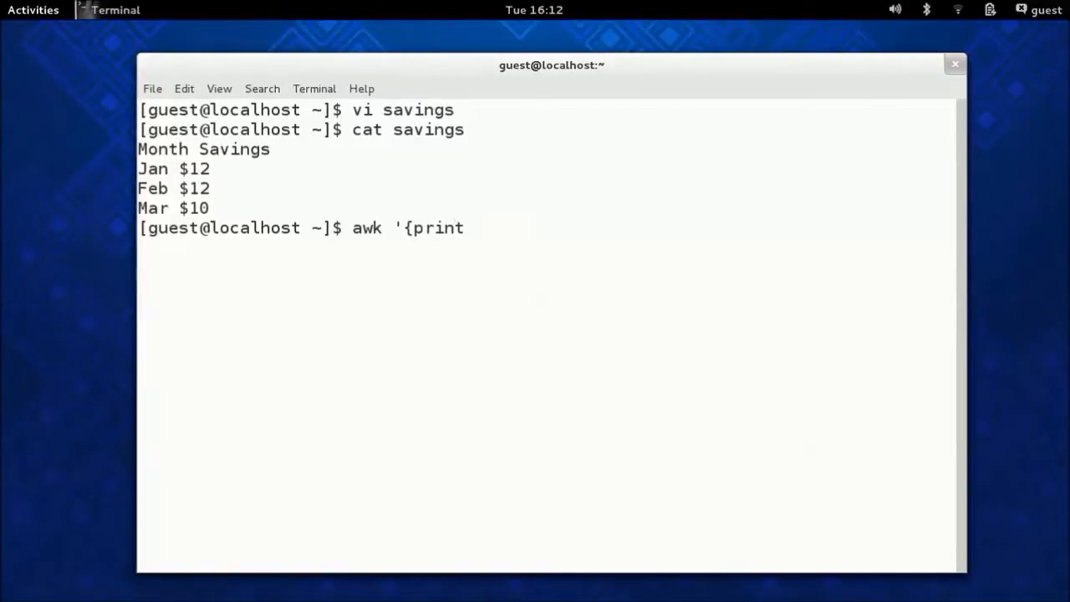
pyautogui.write('$2')
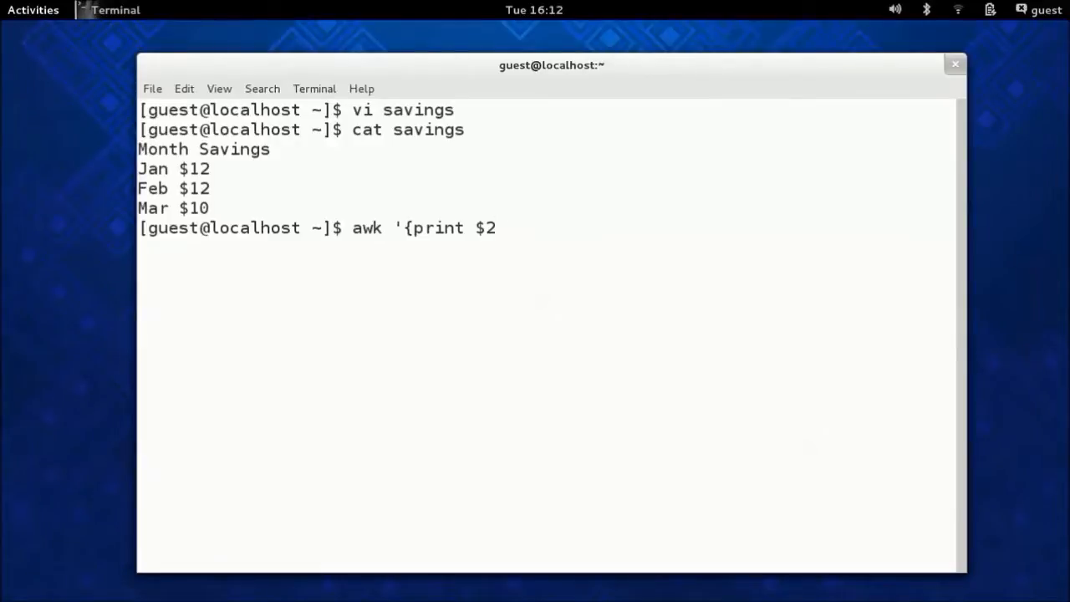
pyautogui.write("}'")
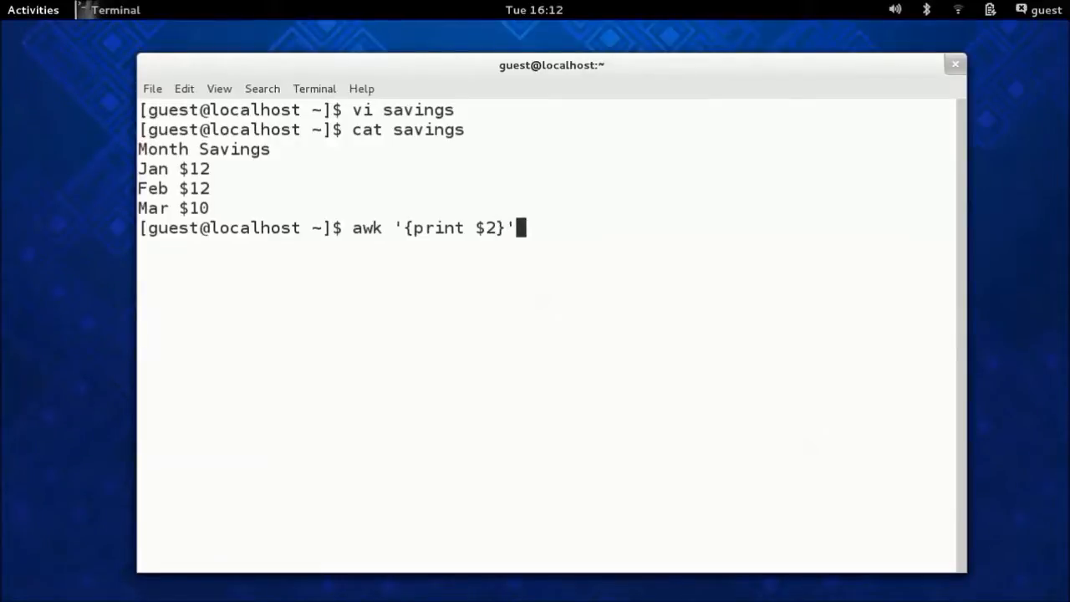
pyautogui.write('s')
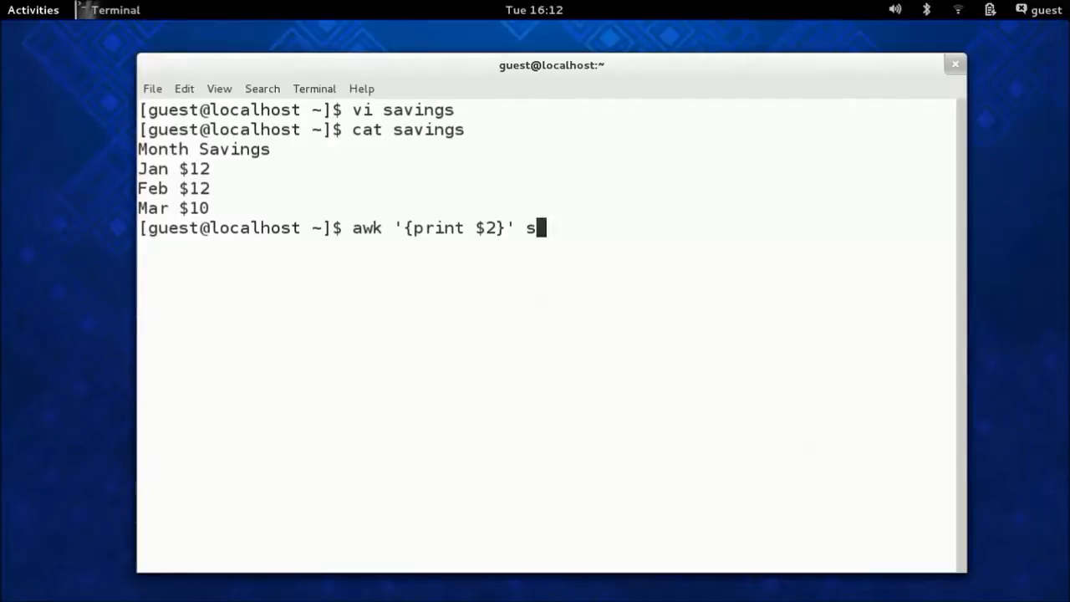
pyautogui.write('avings')
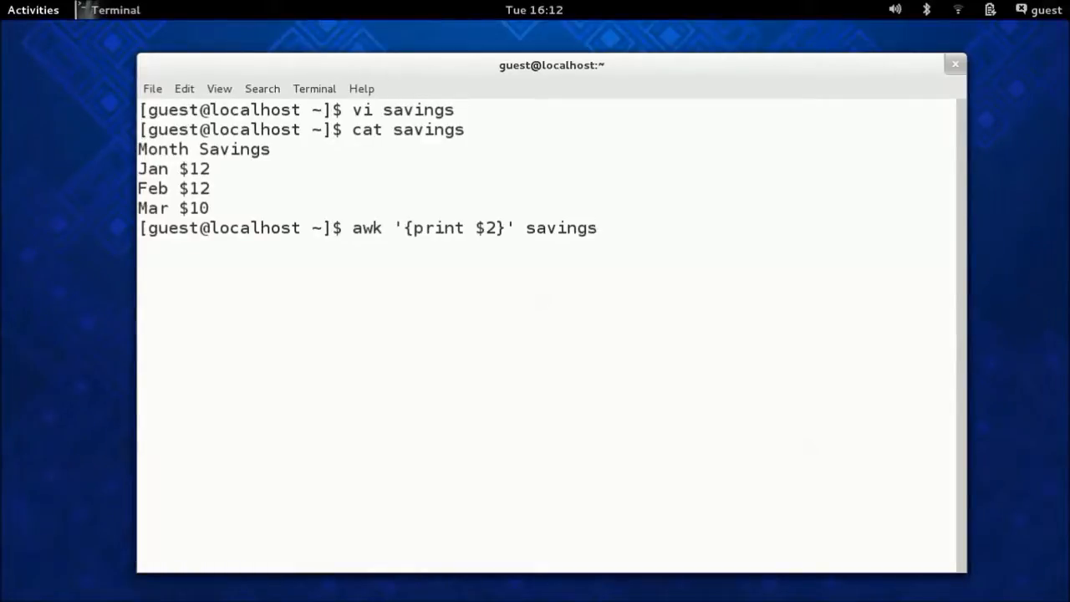
pyautogui.press('Return')
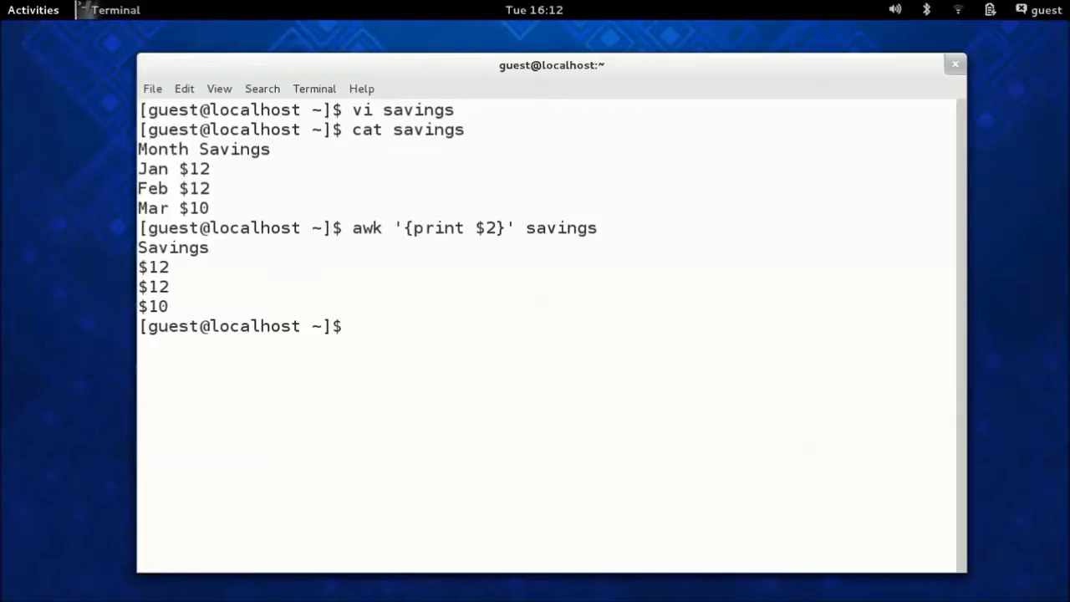
# Step: Run df -h to show disk usage, root 24% and /home 69%
pyautogui.write('df -')
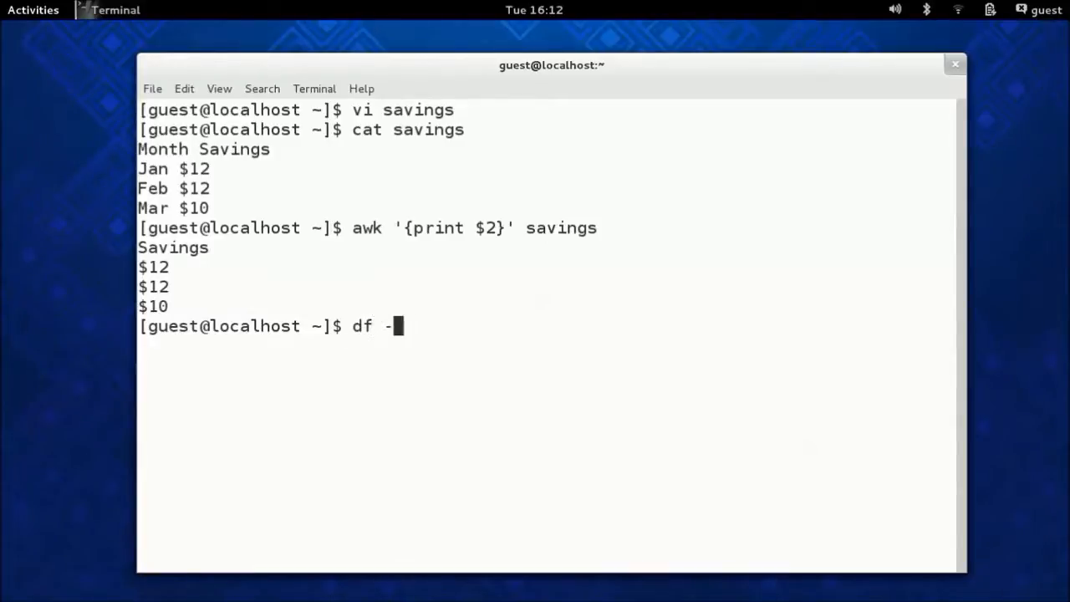
pyautogui.press('Return')
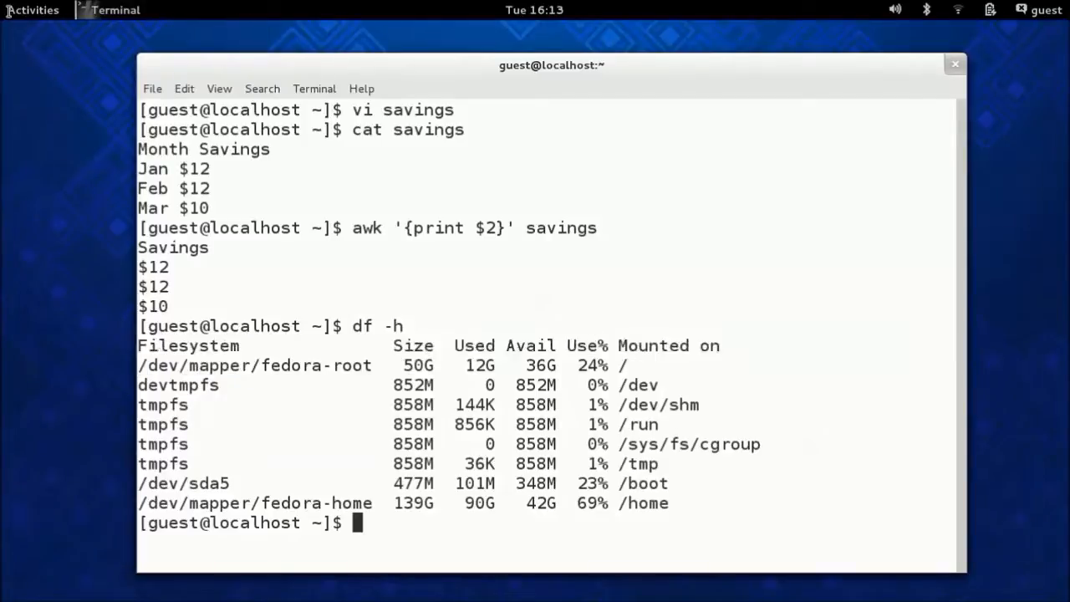
pyautogui.moveTo(139, 355); pyautogui.dragTo(953, 473)
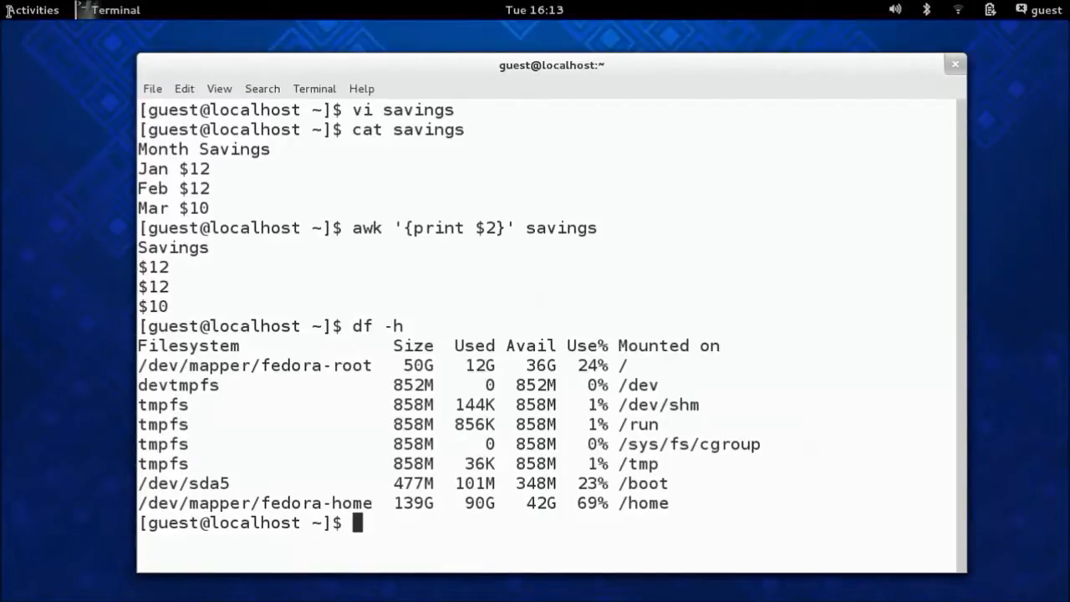
# Step: Pipe df -h into awk '{print $5 $6}' to show usage and mount points
pyautogui.write('df')
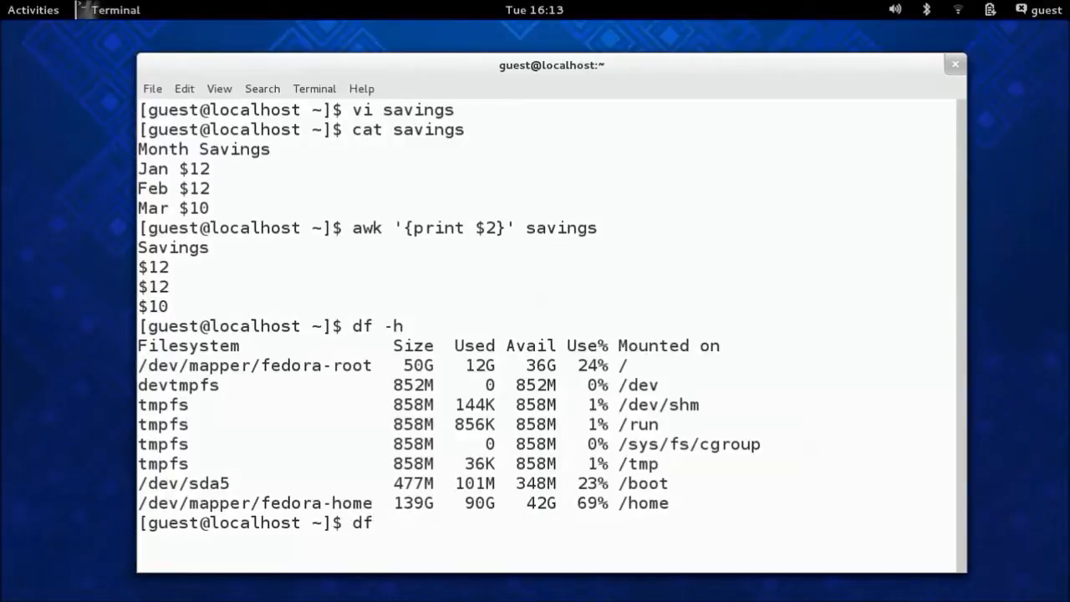
pyautogui.write('-h|')
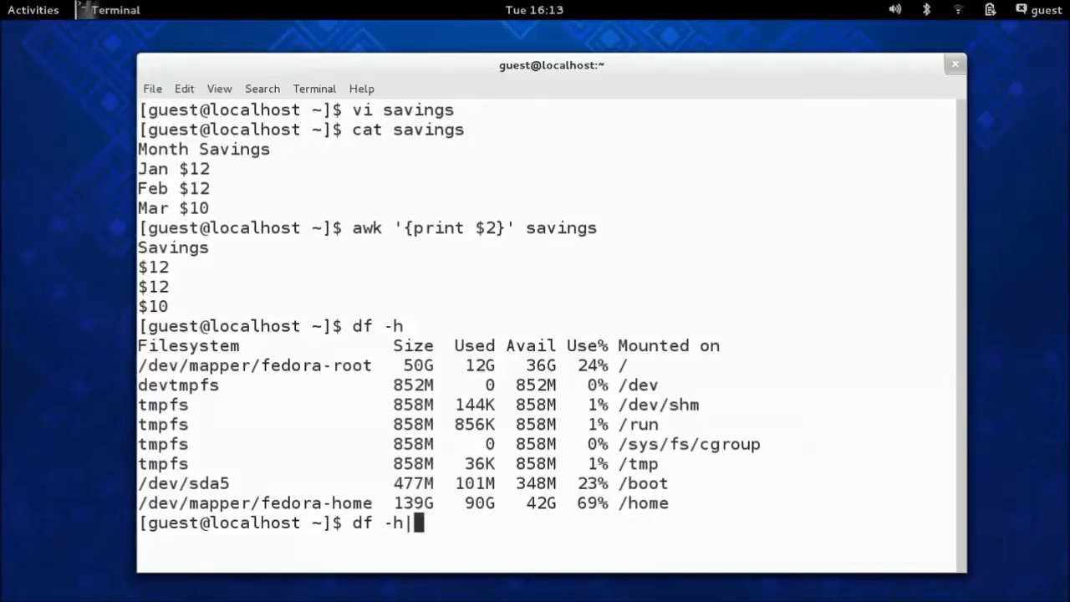
pyautogui.write('awk')
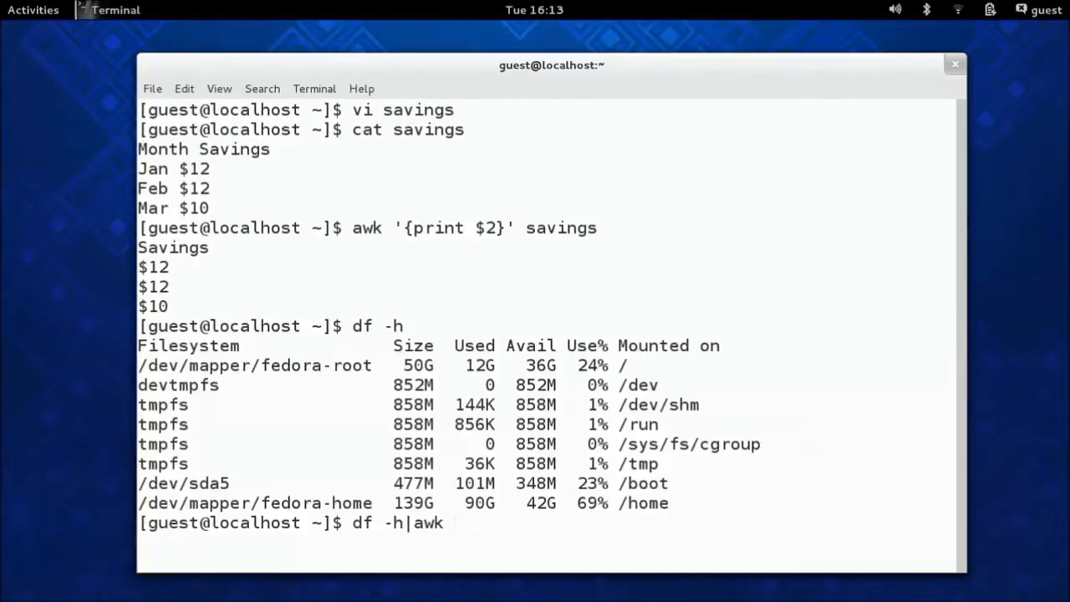
pyautogui.write("'{")
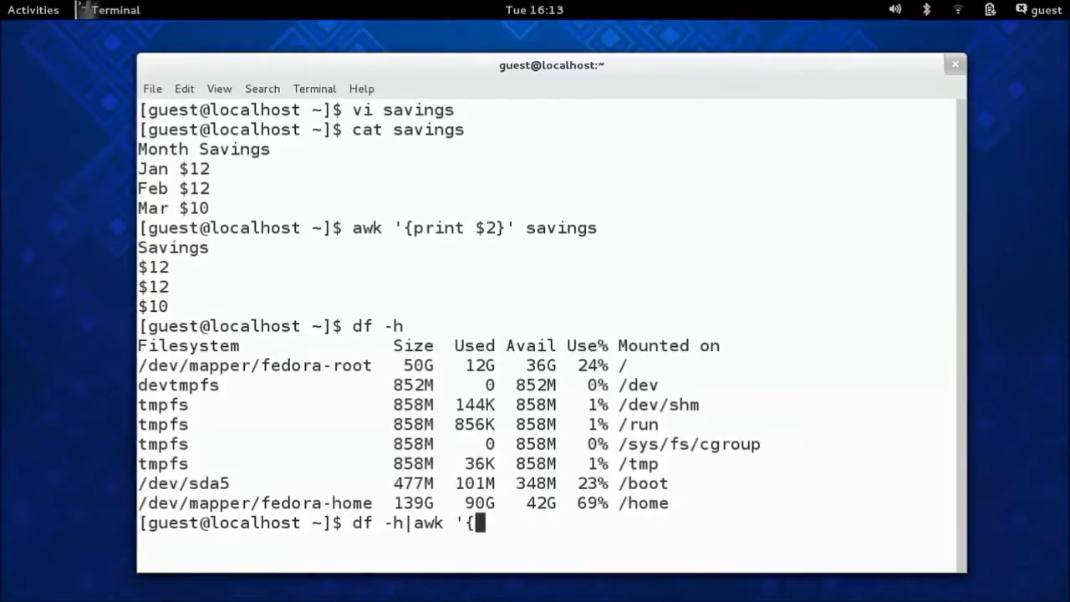
pyautogui.write('print')
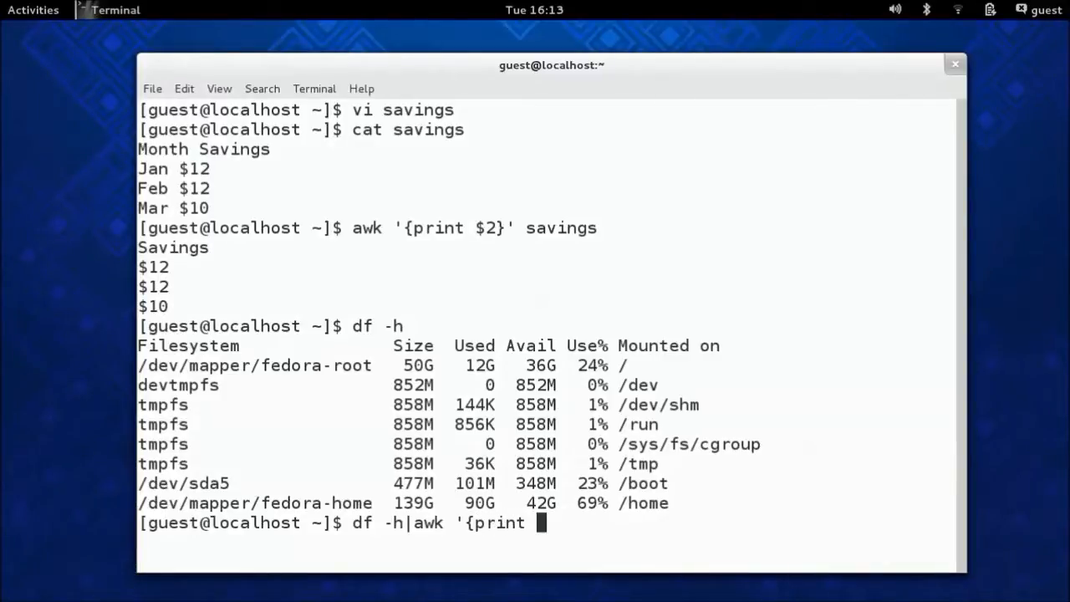
pyautogui.write('5')
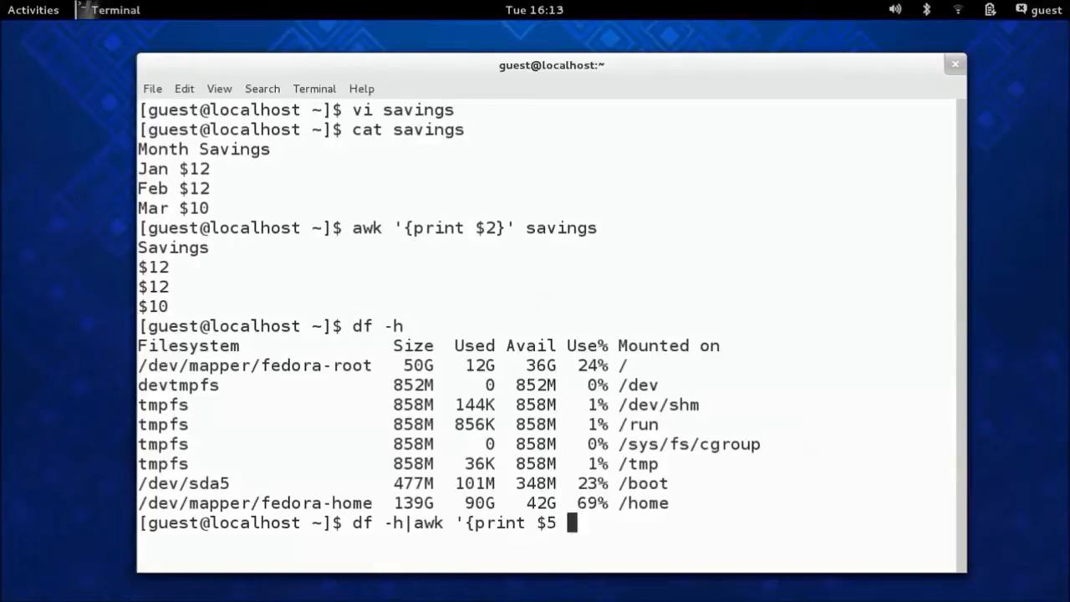
pyautogui.write('66')
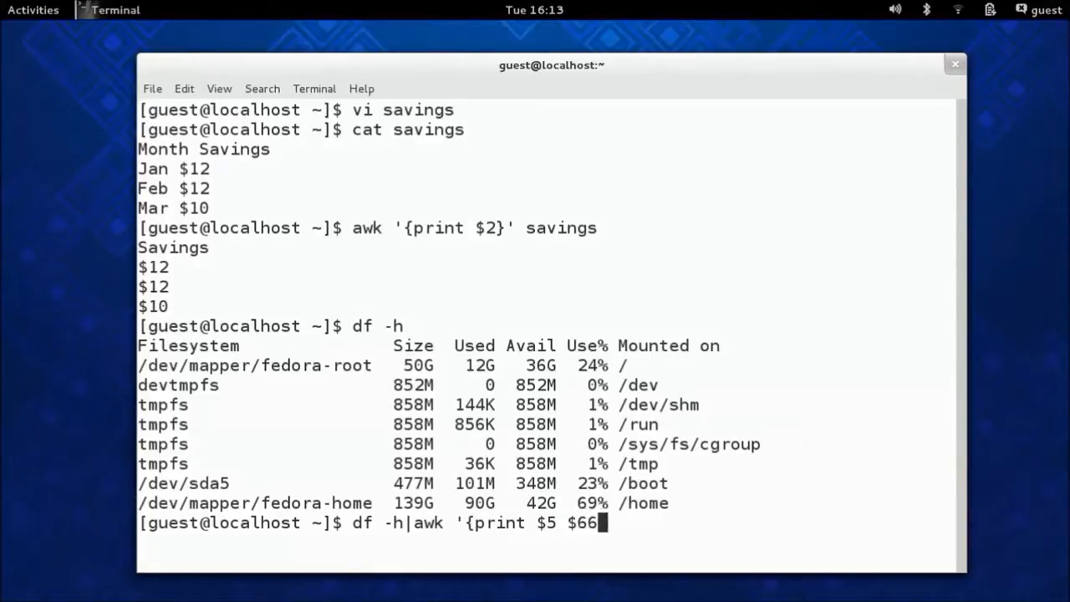
pyautogui.press('BackSpace')
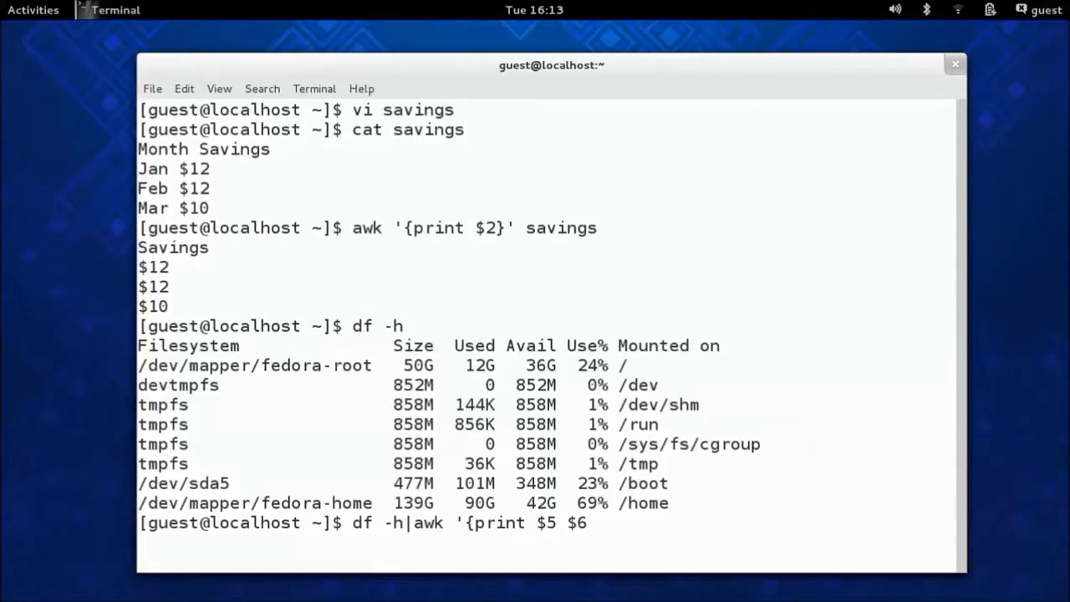
pyautogui.write("}'")
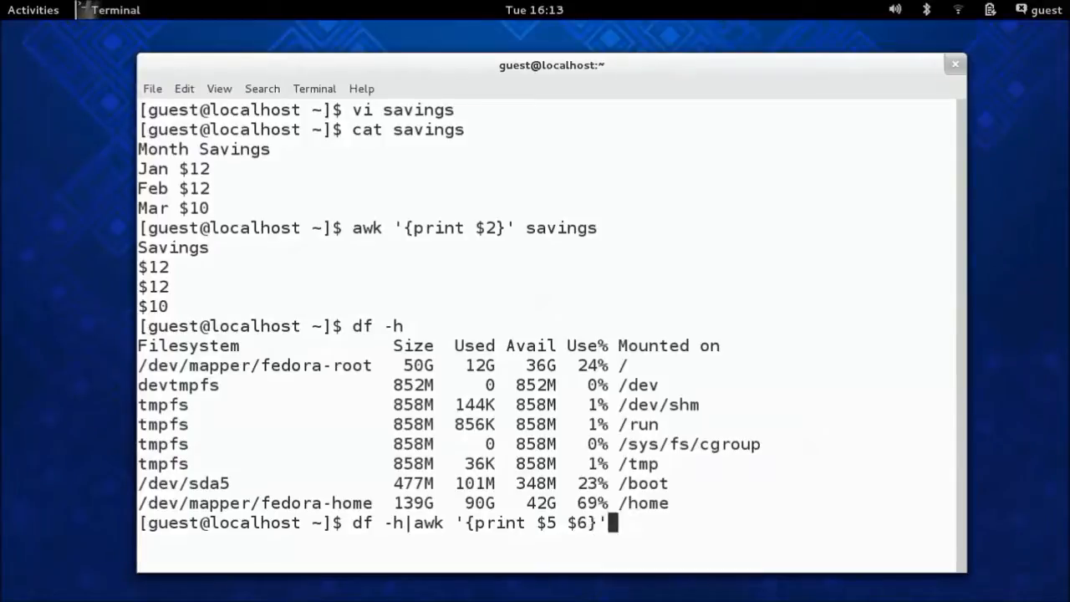
pyautogui.press('Return')
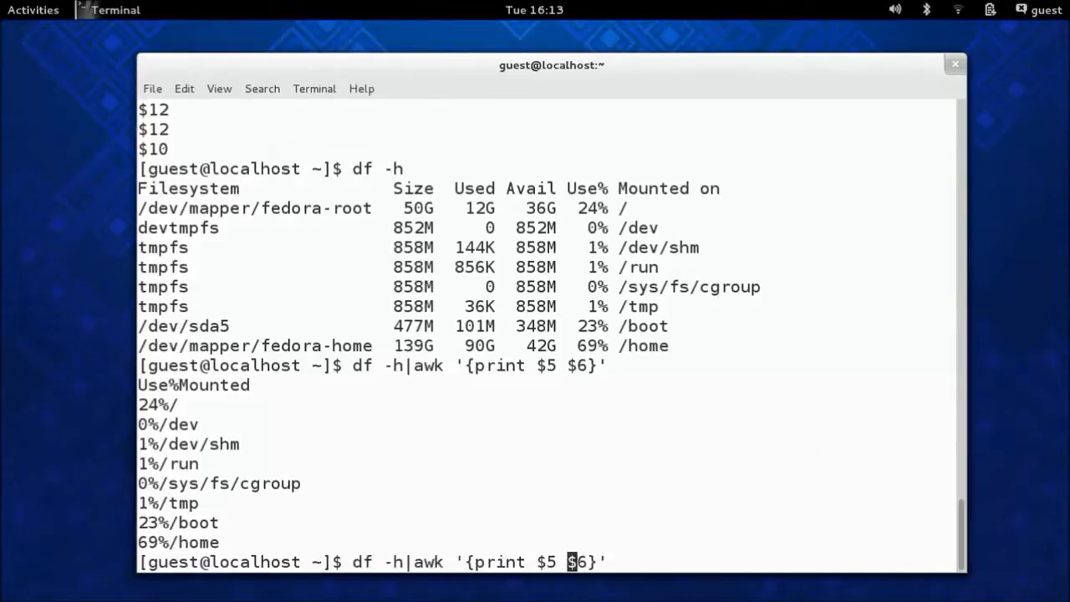
# Step: Rerun the awk command with a dash, then a spaced " - ", between $5 and $6
pyautogui.write('"')
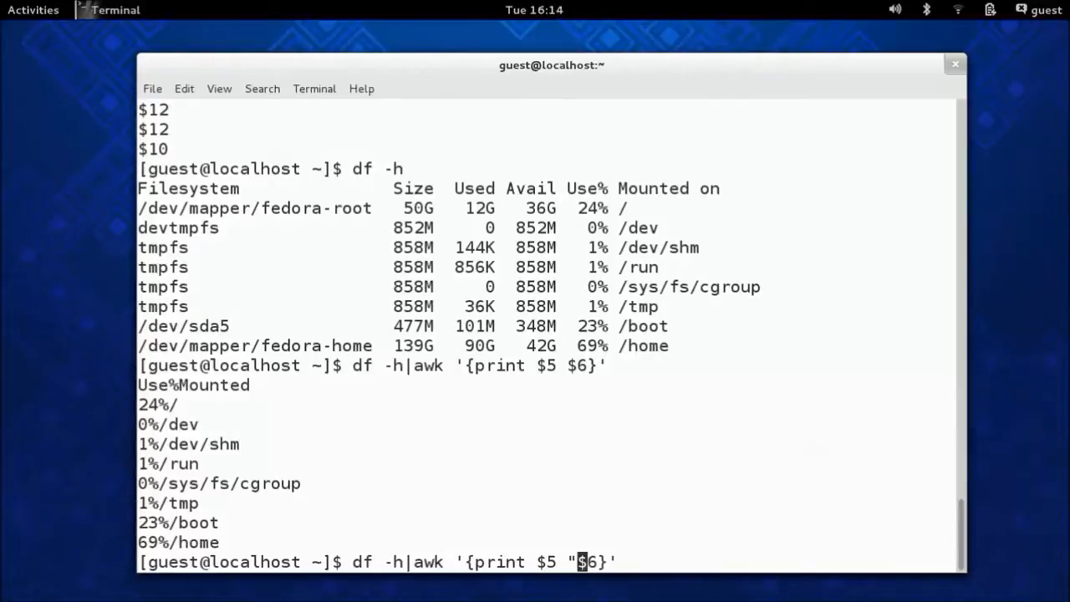
pyautogui.write('-')
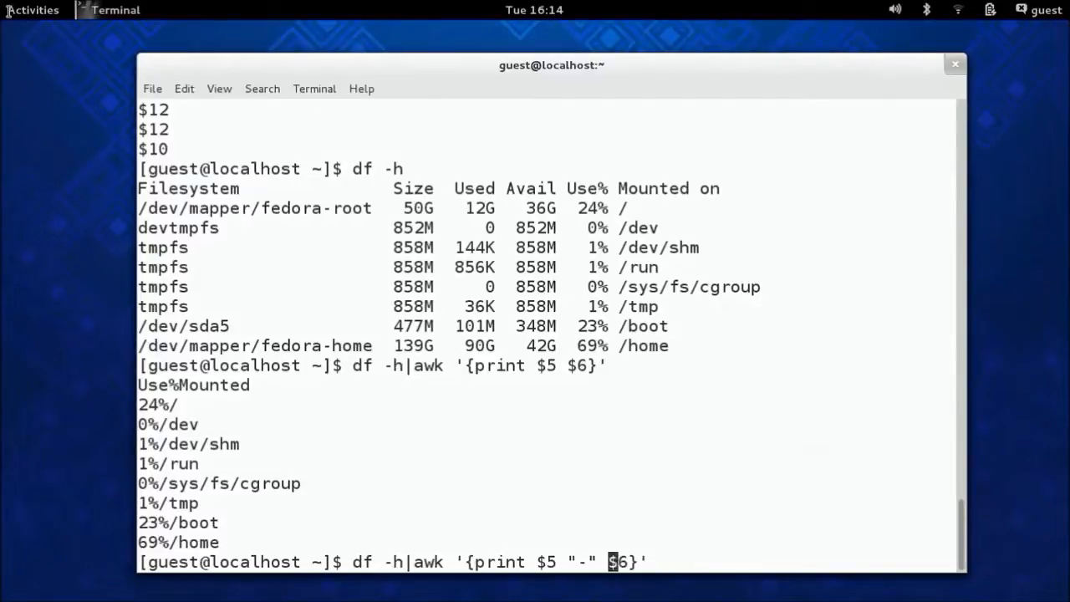
pyautogui.press('Return')
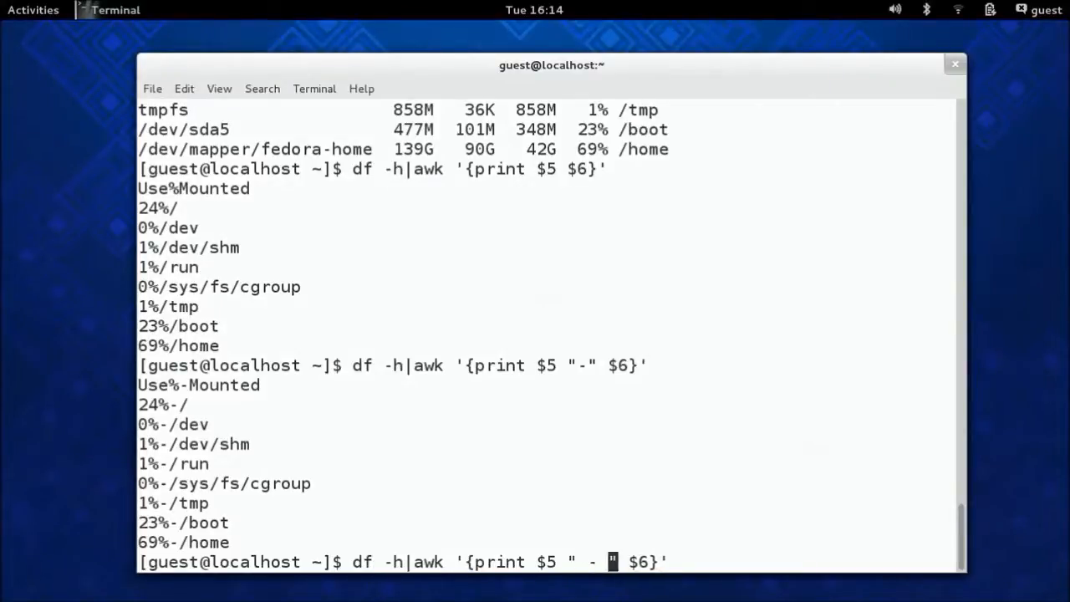
pyautogui.press('Return')
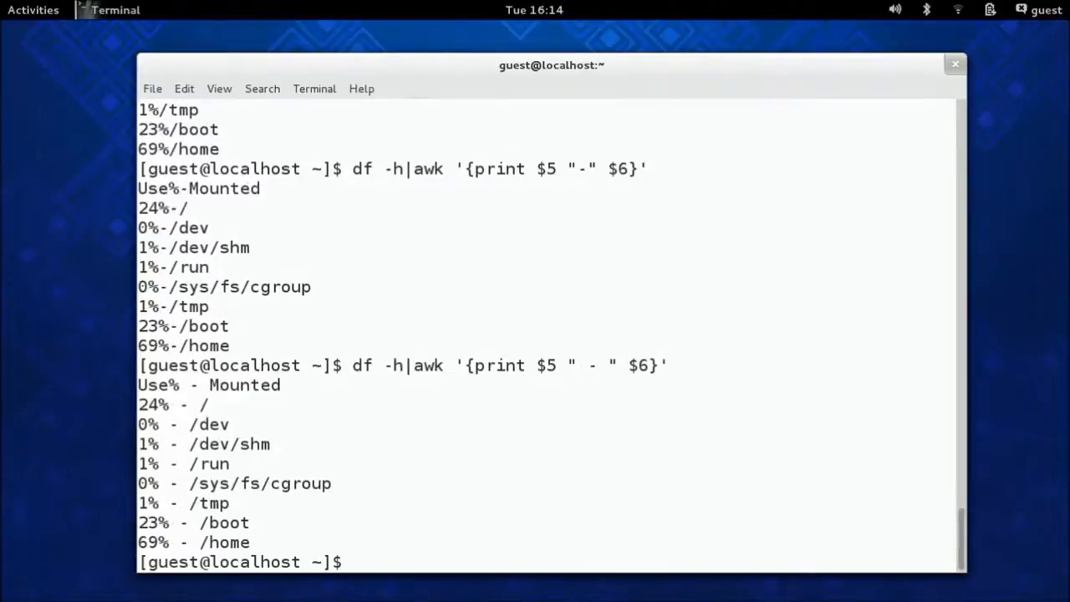